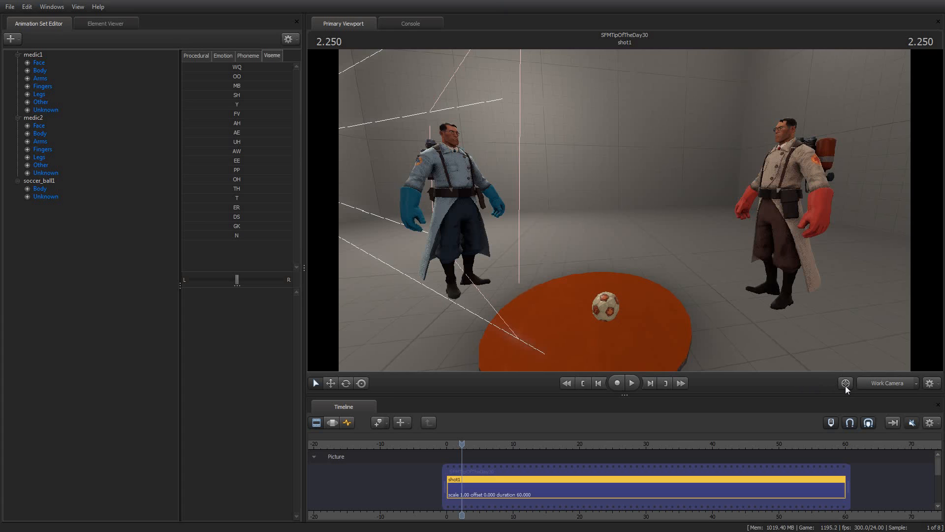
pyautogui.moveTo(929, 382)
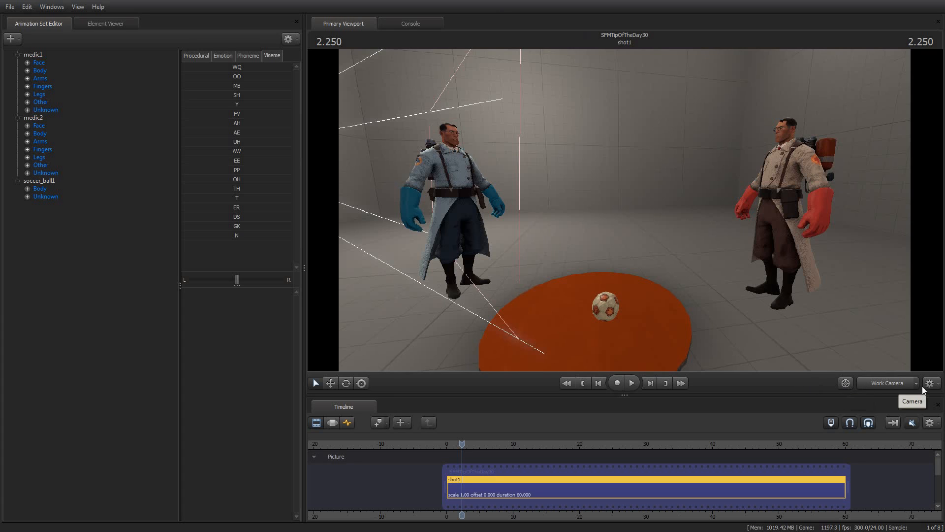
# Enable Auto Aim Work Camera from the viewport's gear menu
pyautogui.click(930, 383)
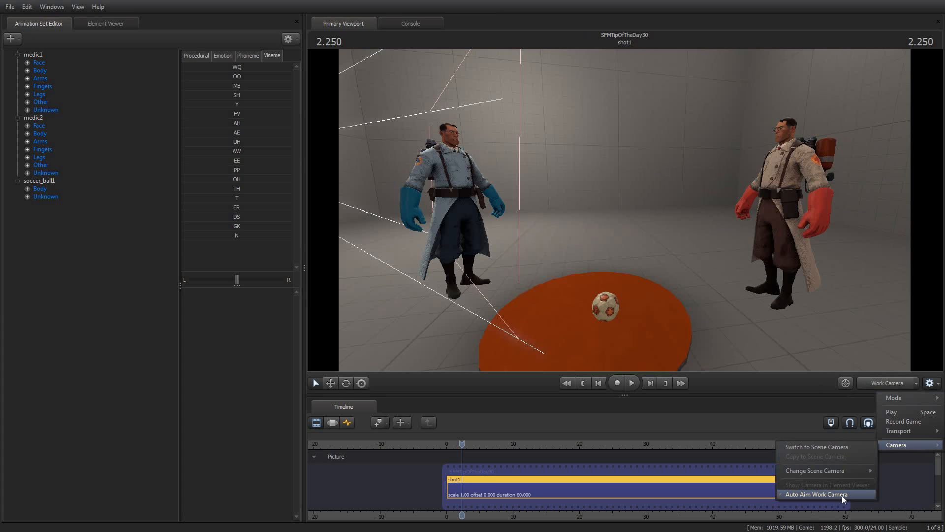
pyautogui.click(815, 494)
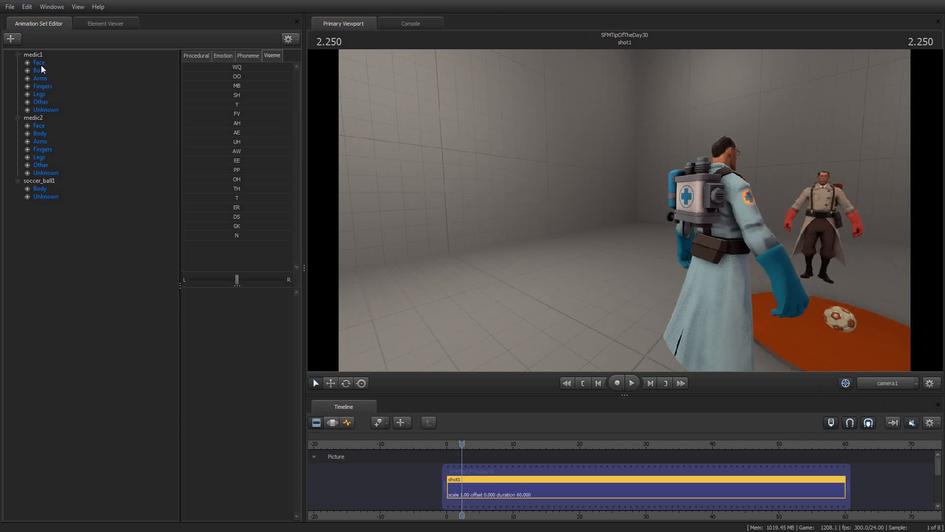
# Select medic body and finger groups, the medic1 rig and soccer_ball1 so the camera centres on each
pyautogui.click(39, 132)
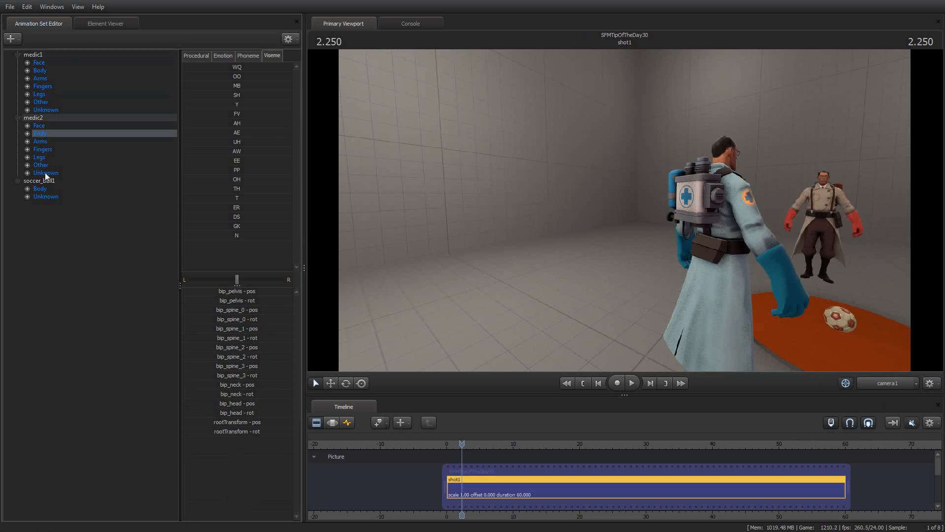
pyautogui.click(42, 86)
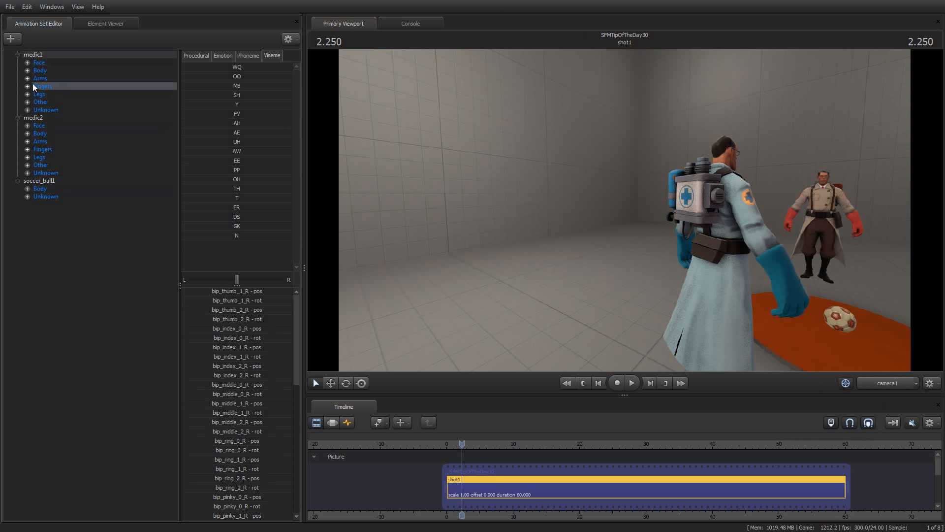
pyautogui.click(886, 383)
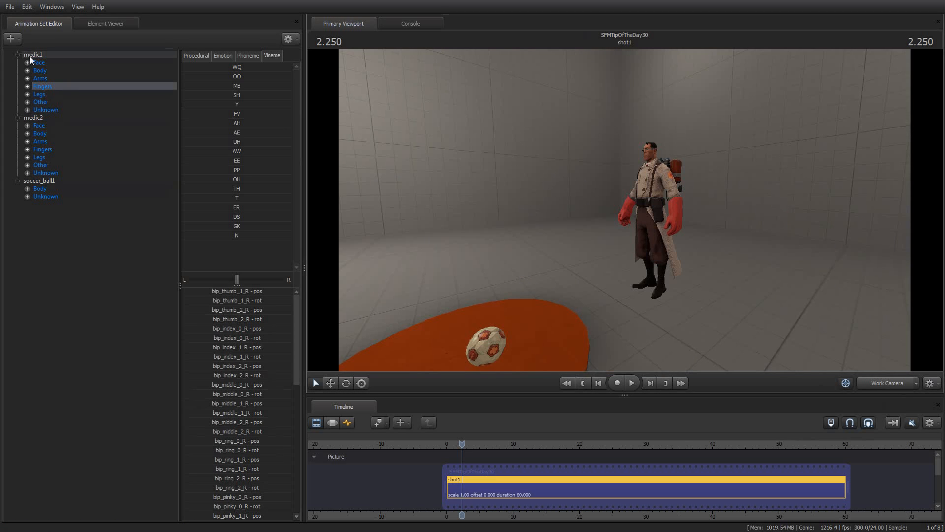
pyautogui.click(38, 62)
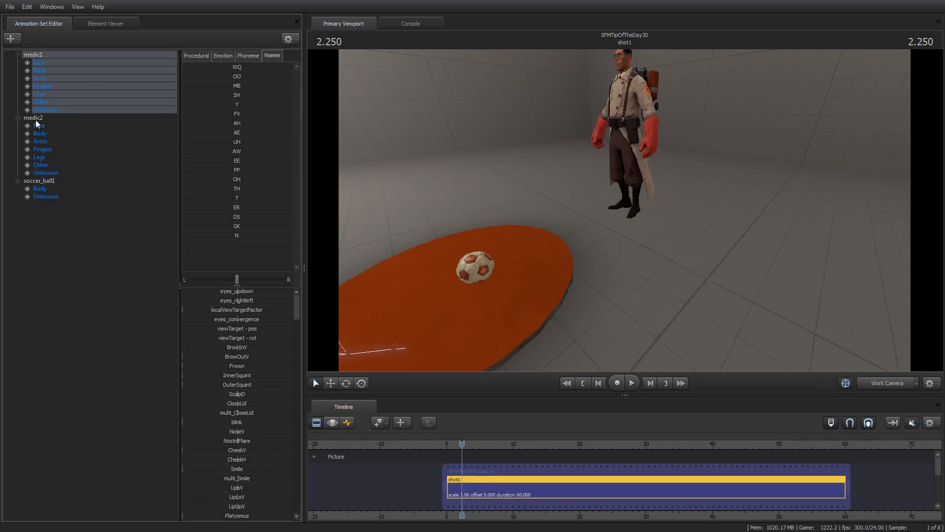
pyautogui.click(33, 117)
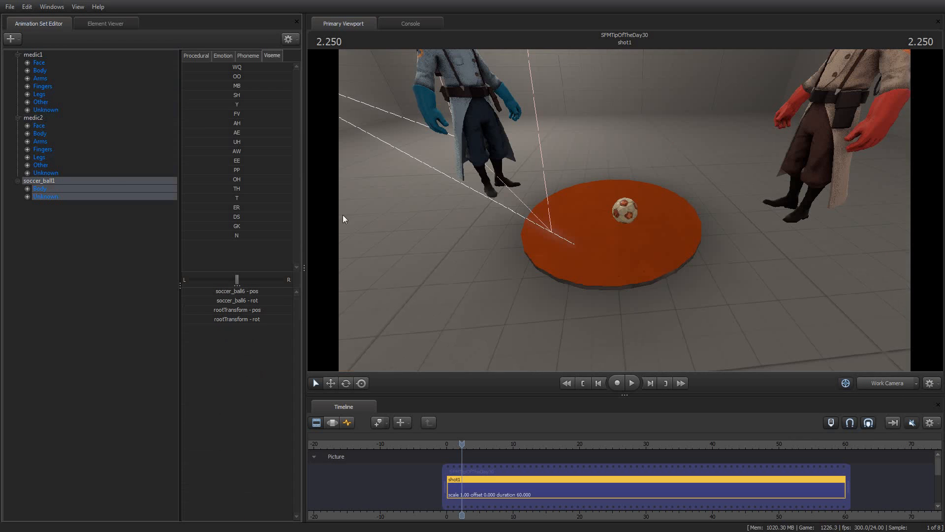
pyautogui.moveTo(39, 69)
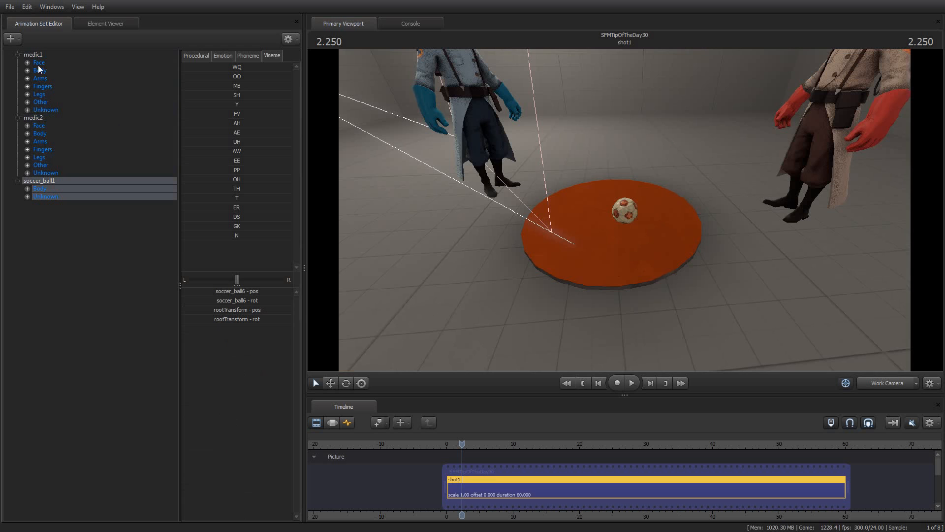
pyautogui.moveTo(42, 85)
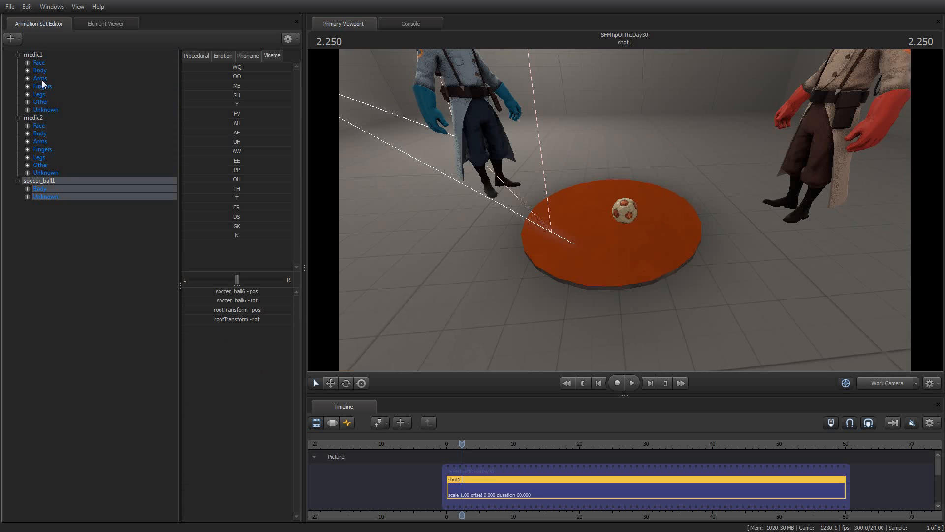
# Aim at medic1's arms, expand its Other group to expose weapon_bone, then aim at medic2
pyautogui.click(43, 85)
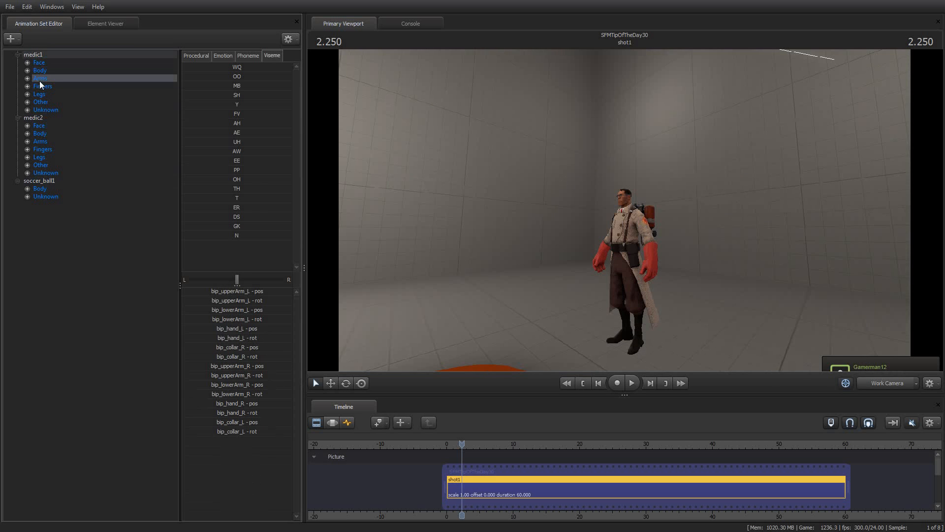
pyautogui.click(41, 101)
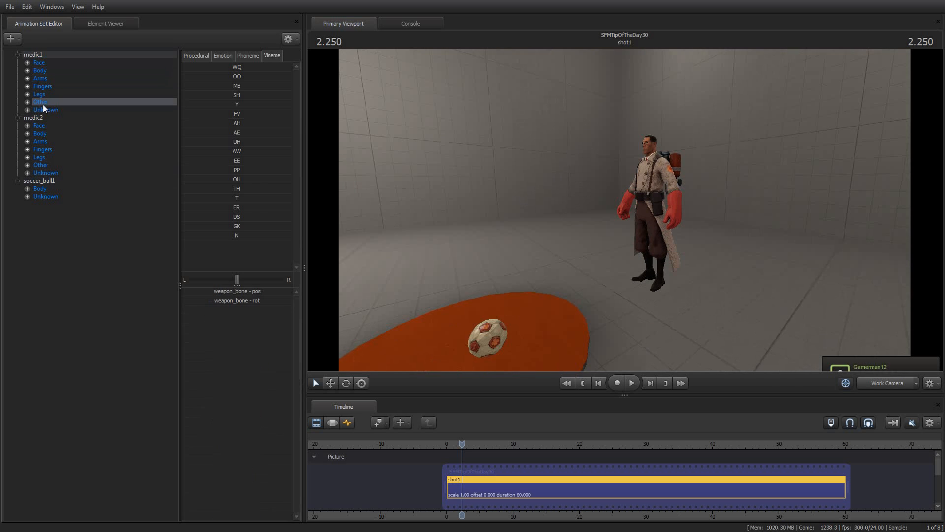
pyautogui.click(27, 101)
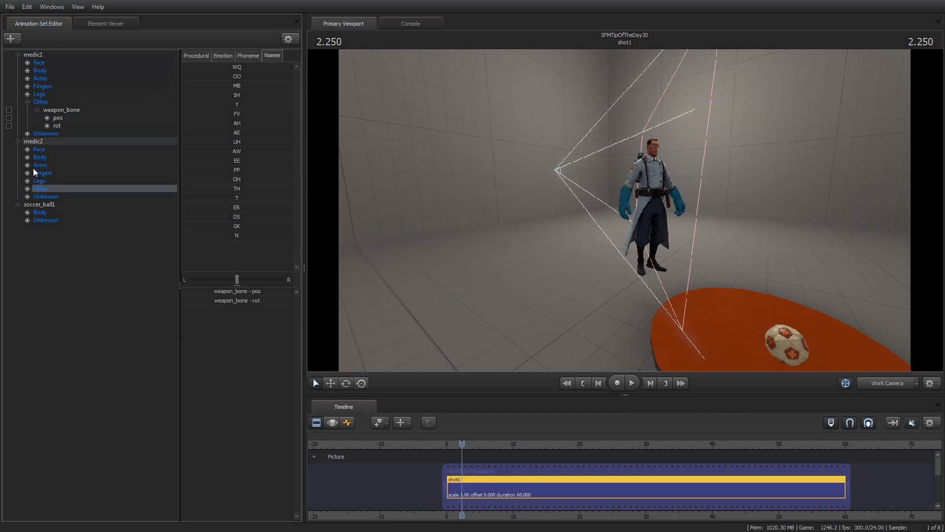
pyautogui.click(40, 157)
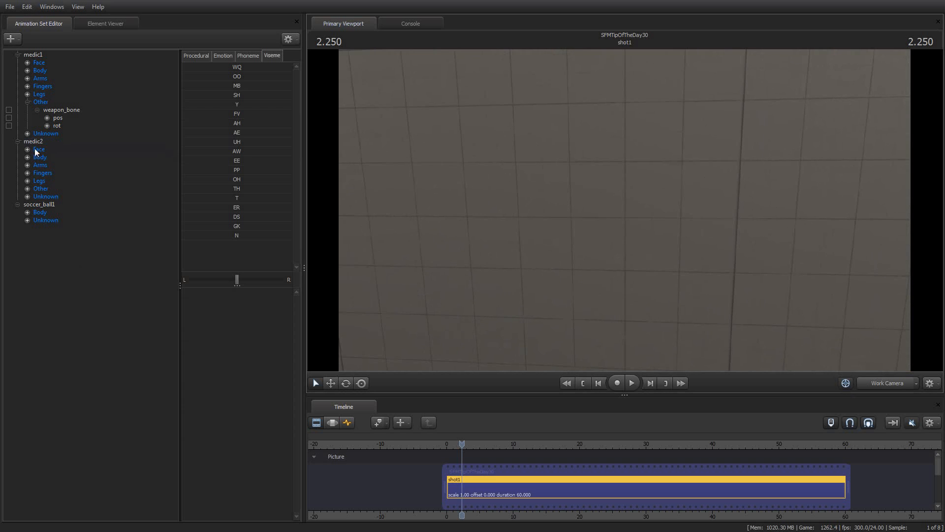
# Select the medic2 root so the work camera frames both medics and the ball
pyautogui.click(32, 141)
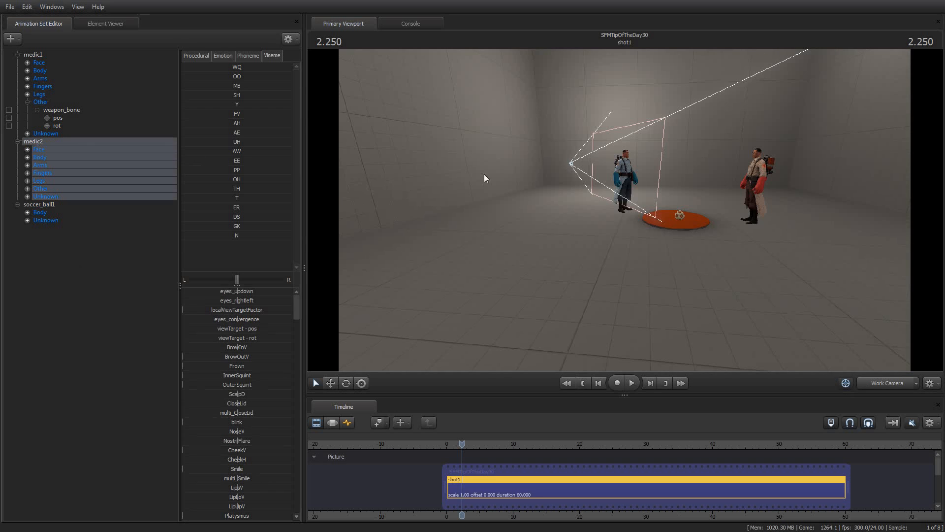
pyautogui.moveTo(594, 220)
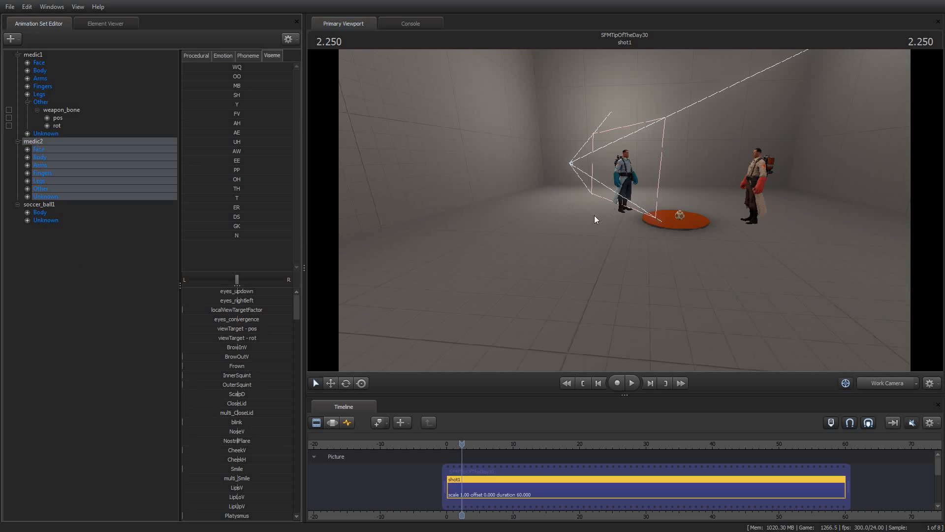
pyautogui.moveTo(471, 224)
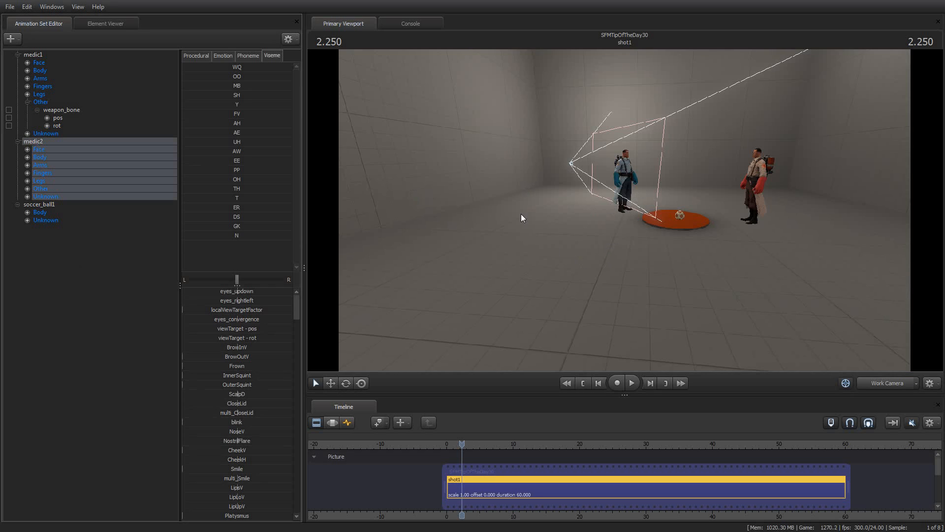
pyautogui.moveTo(542, 242)
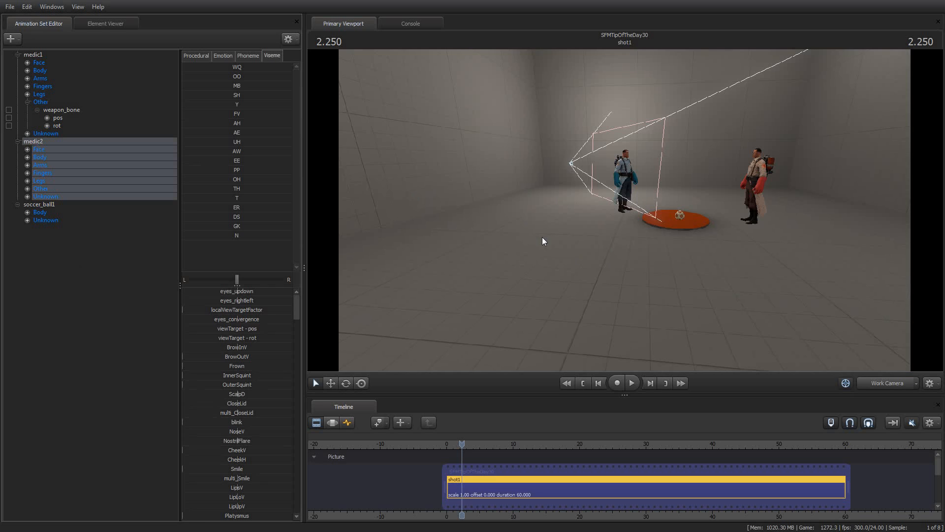
pyautogui.moveTo(517, 227)
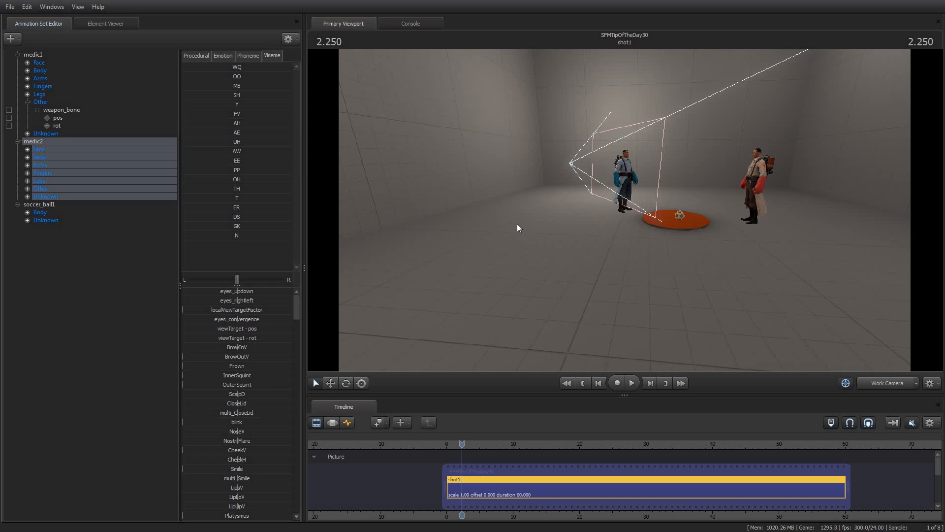
pyautogui.moveTo(676, 279)
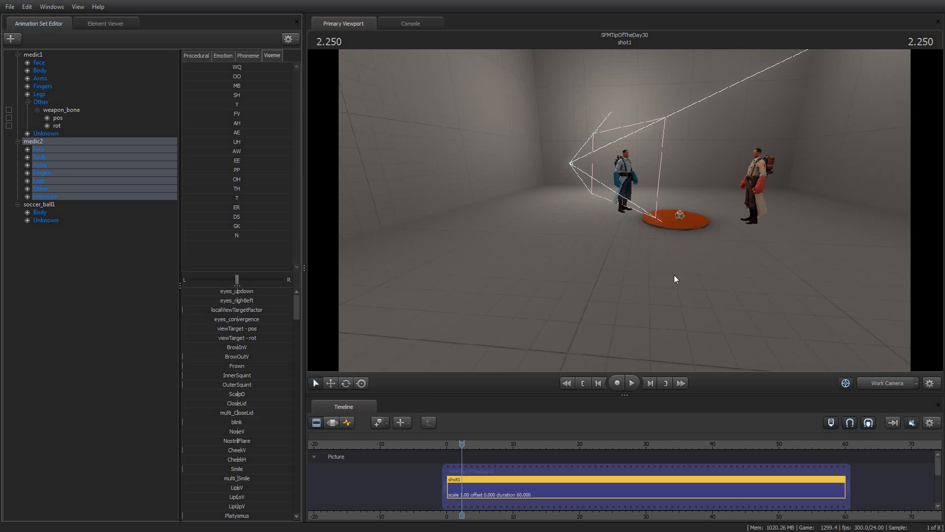
pyautogui.moveTo(835, 390)
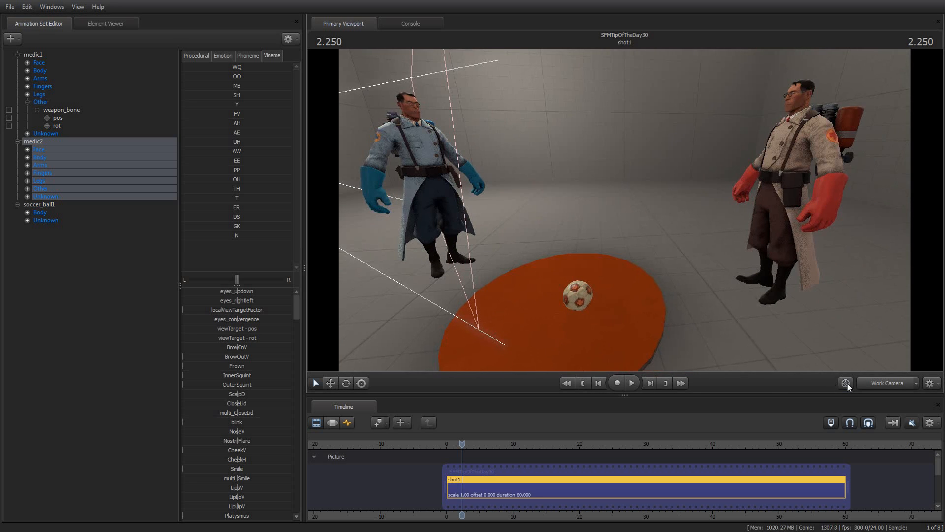
pyautogui.moveTo(845, 383)
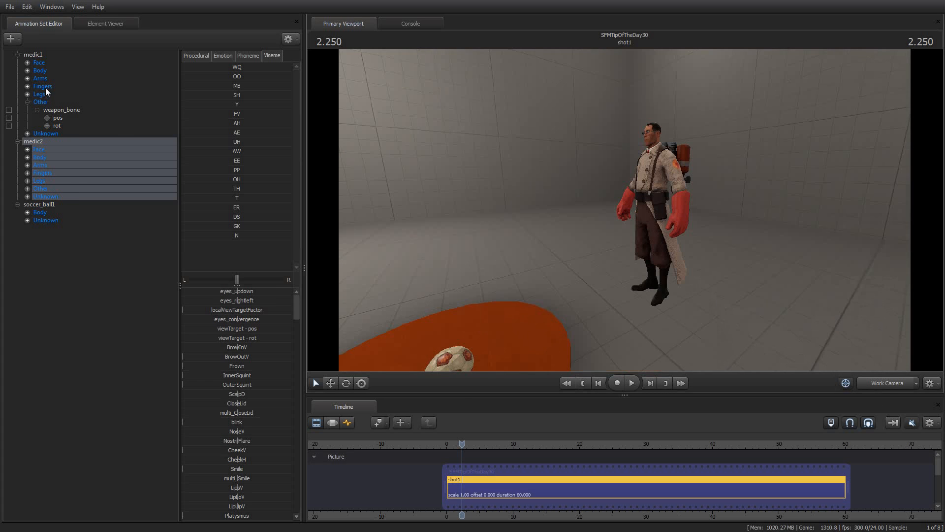
# Select medic1's face group so the work camera swings in close on the red medic
pyautogui.click(40, 188)
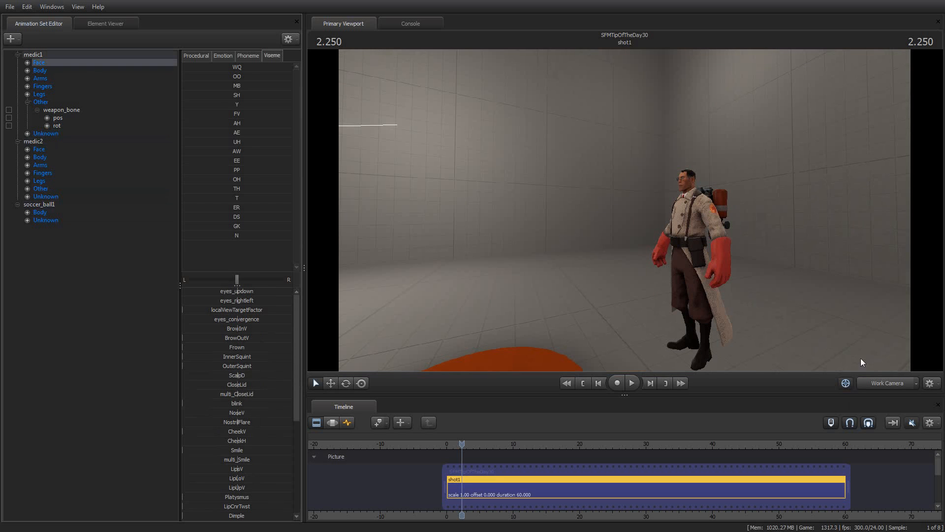
pyautogui.moveTo(848, 391)
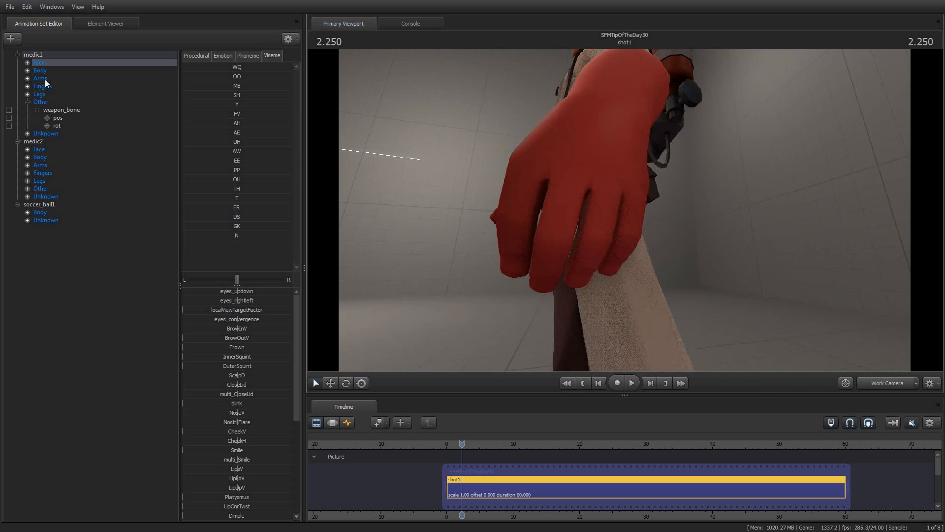
pyautogui.moveTo(3, 72)
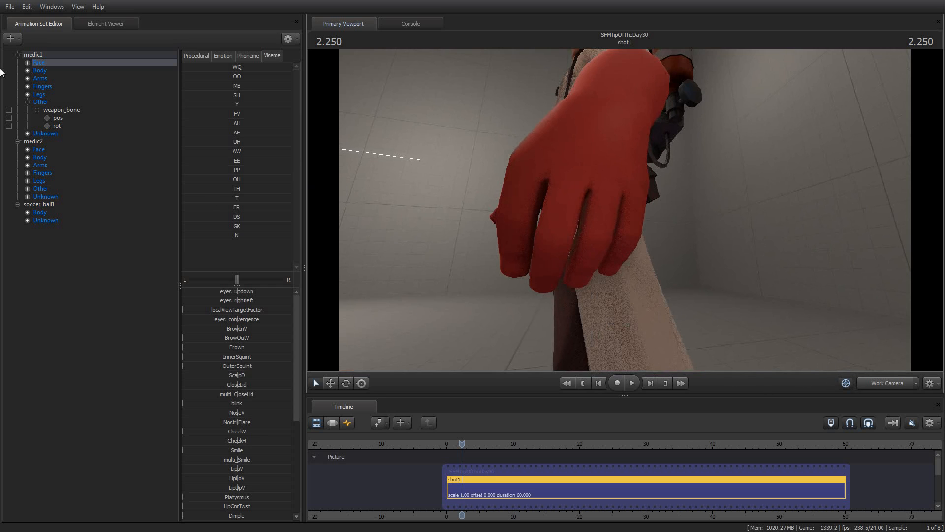
# Expand medic1's LeftFingers and centre on bip_ring_2_L and bip_pinky_2_L, with the Motion Editor shown
pyautogui.click(28, 86)
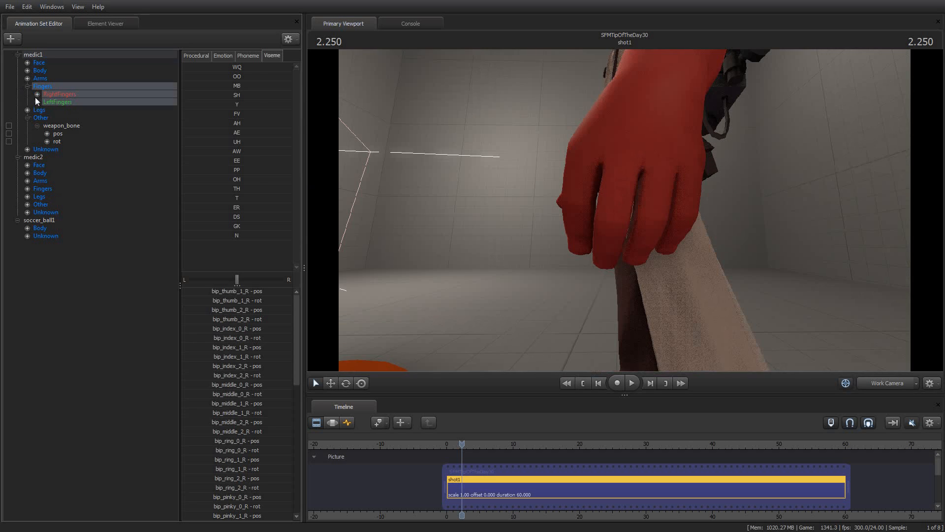
pyautogui.click(36, 101)
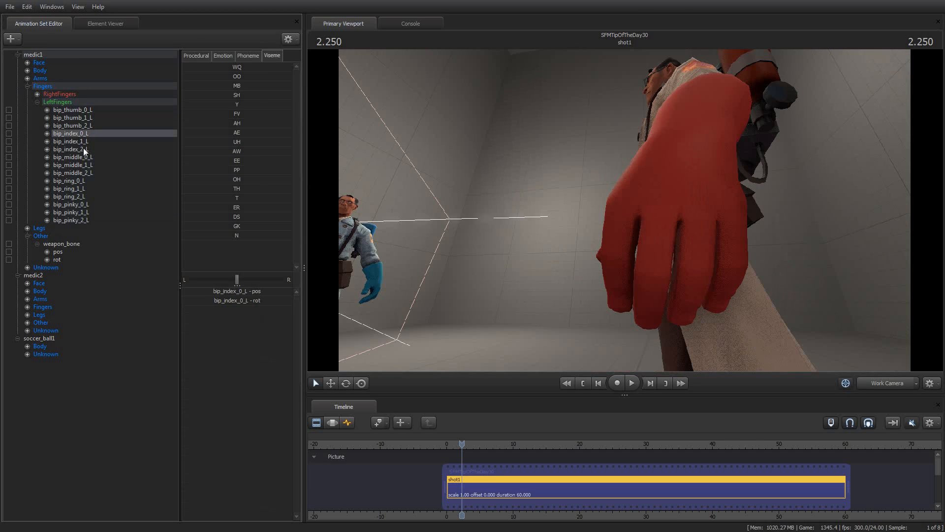
pyautogui.click(70, 196)
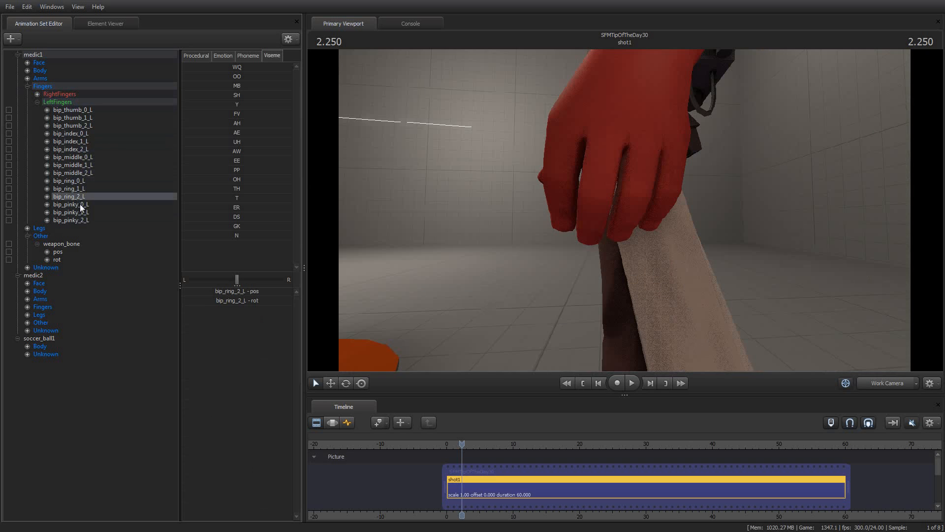
pyautogui.click(71, 220)
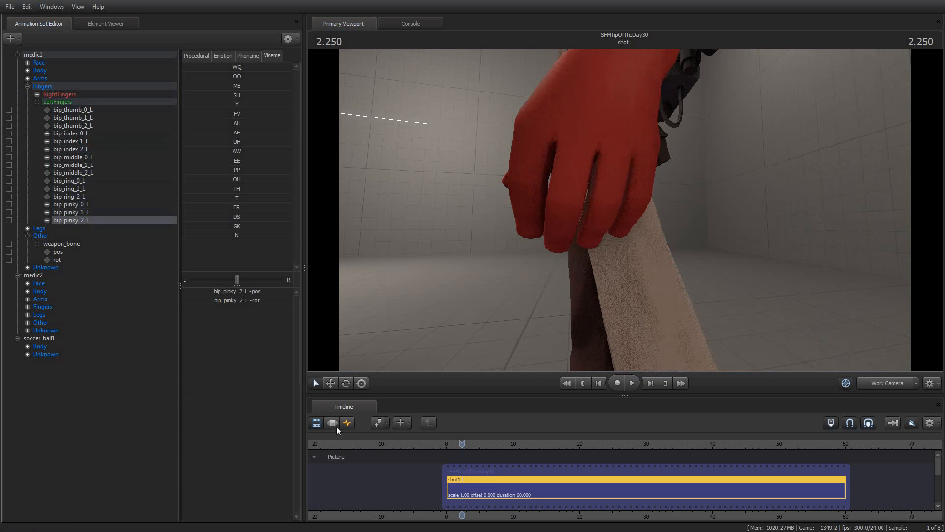
pyautogui.click(332, 422)
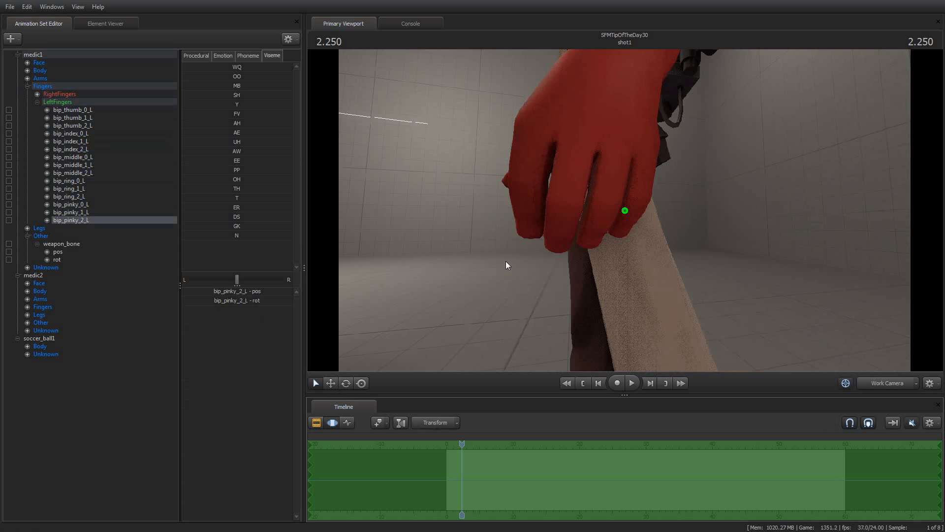
# Centre the camera on bip_ring_0_L, bip_middle_0_L, bip_ring_1_L, bip_ring_2_L and bip_pinky_2_L in turn
pyautogui.click(69, 181)
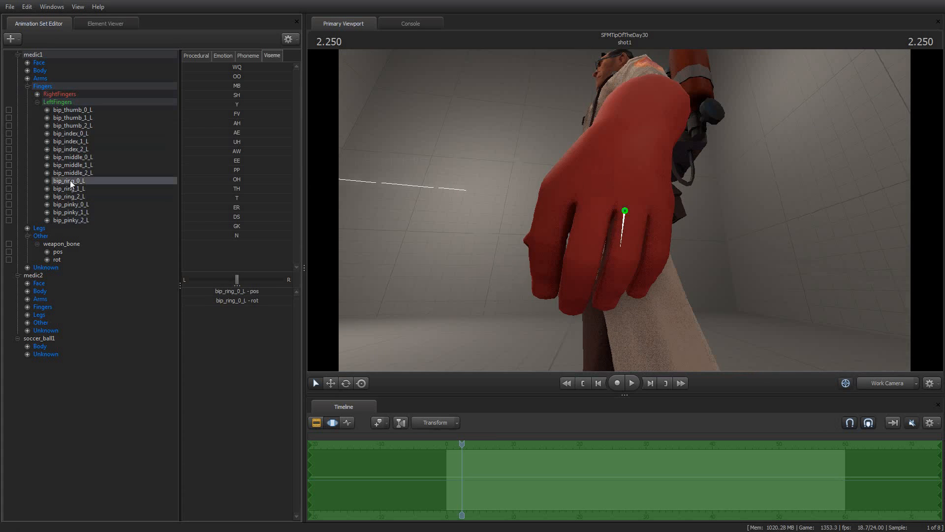
pyautogui.click(72, 157)
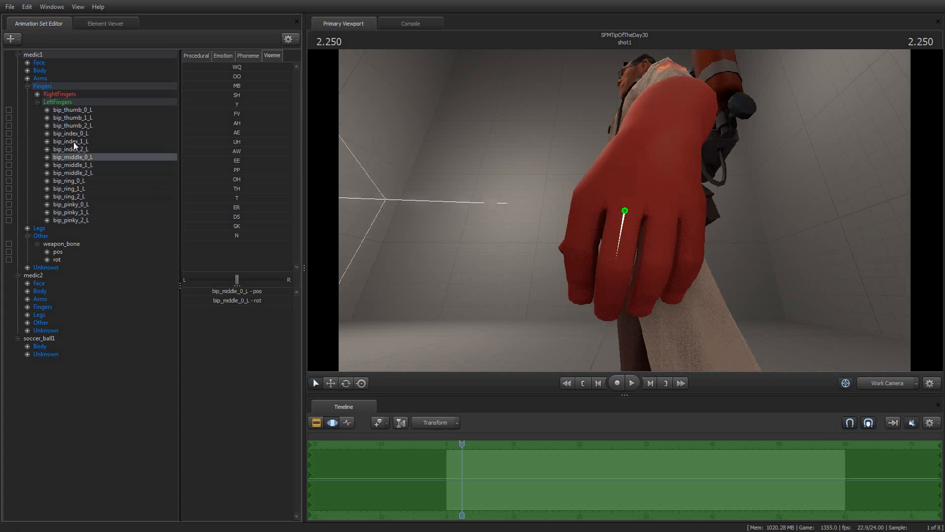
pyautogui.click(72, 117)
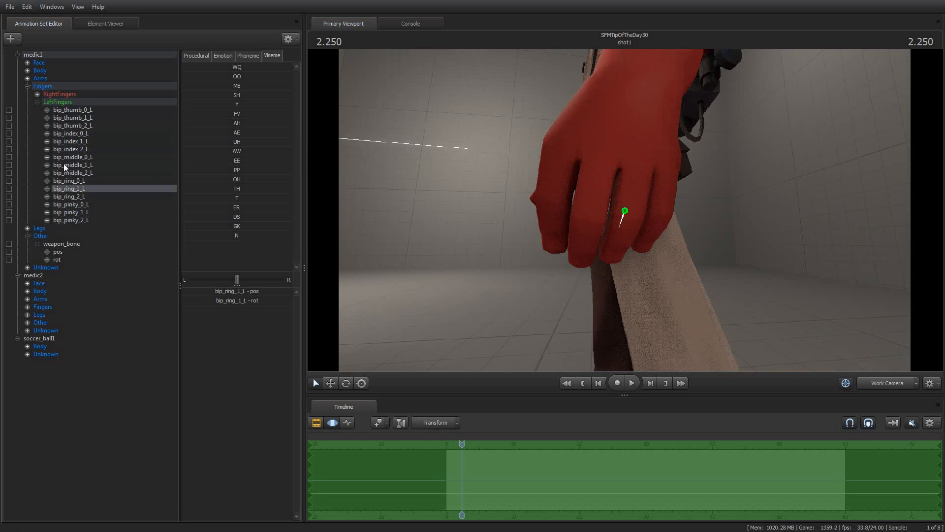
pyautogui.click(69, 196)
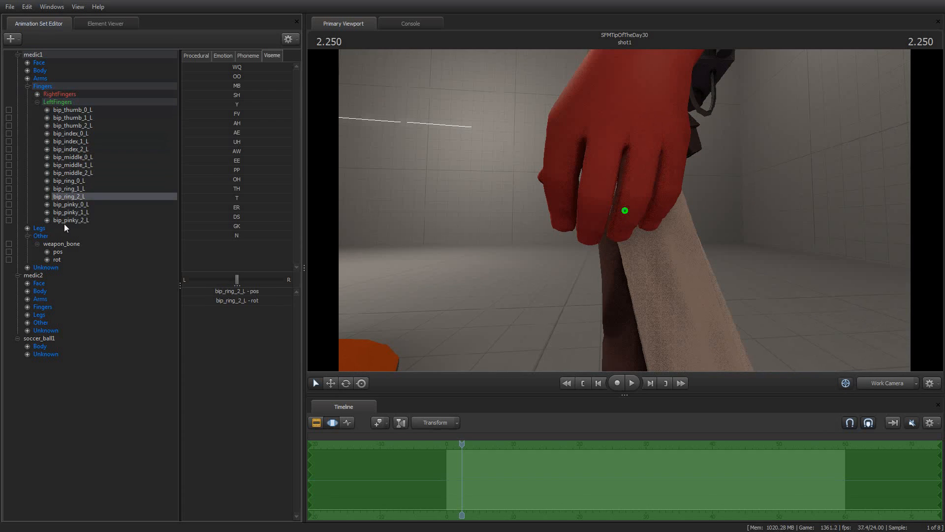
pyautogui.click(71, 220)
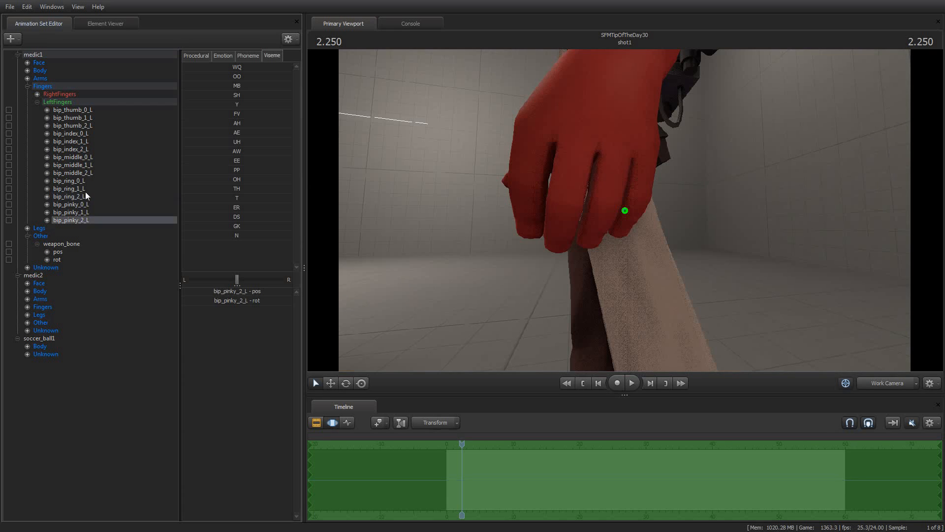
pyautogui.moveTo(754, 186)
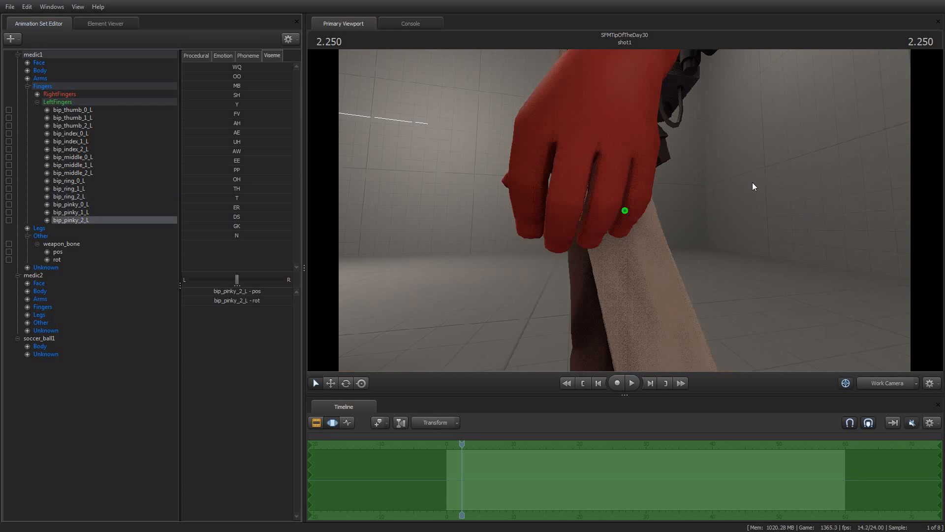
pyautogui.moveTo(390, 217)
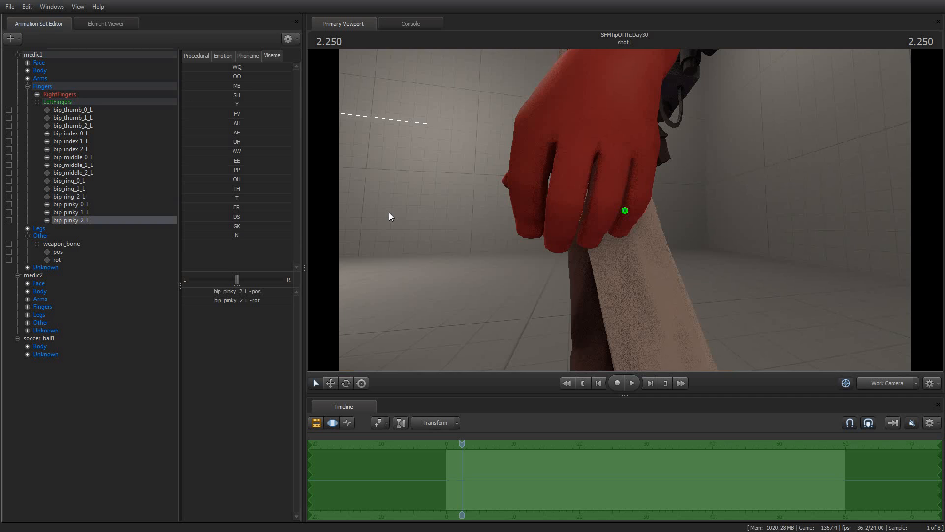
pyautogui.moveTo(775, 256)
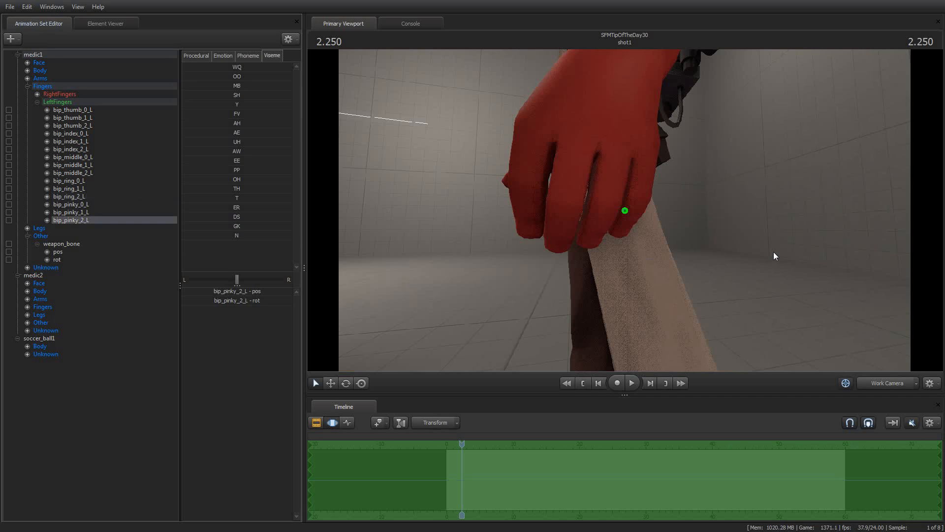
pyautogui.moveTo(767, 248)
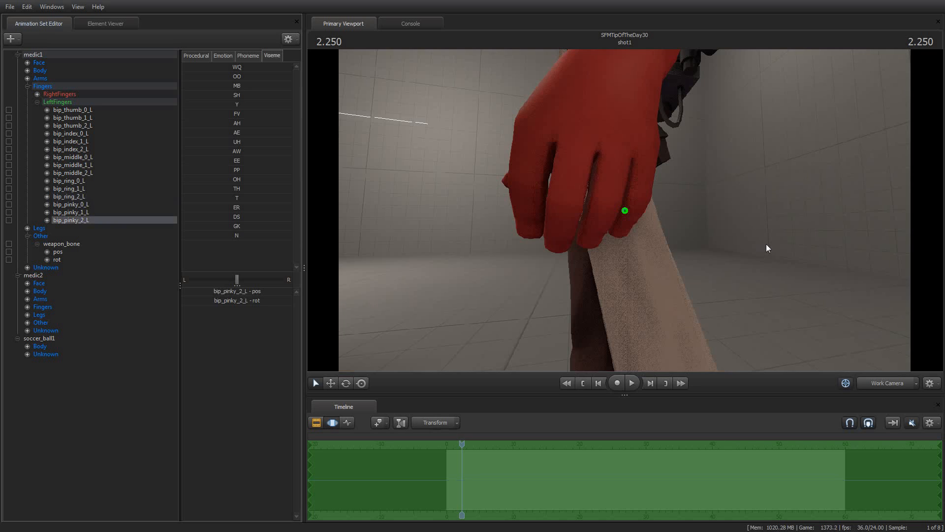
pyautogui.moveTo(751, 239)
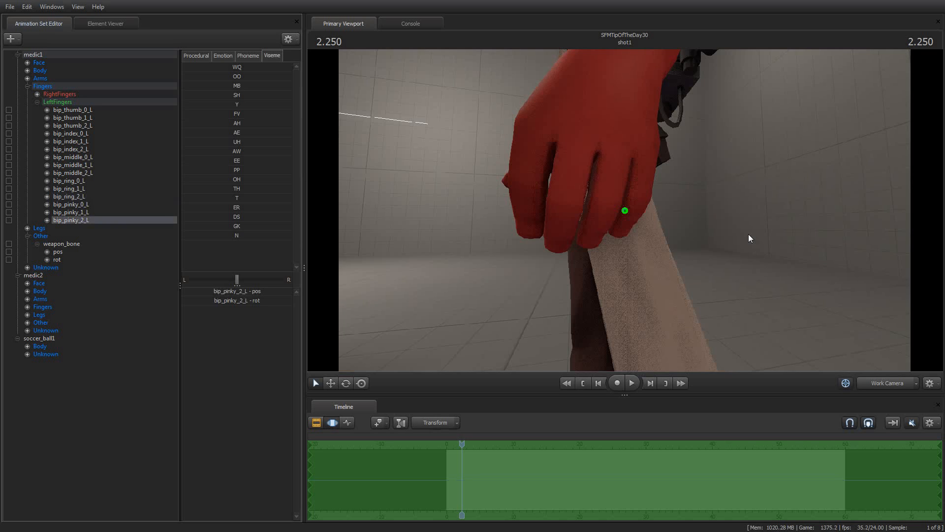
pyautogui.moveTo(750, 236)
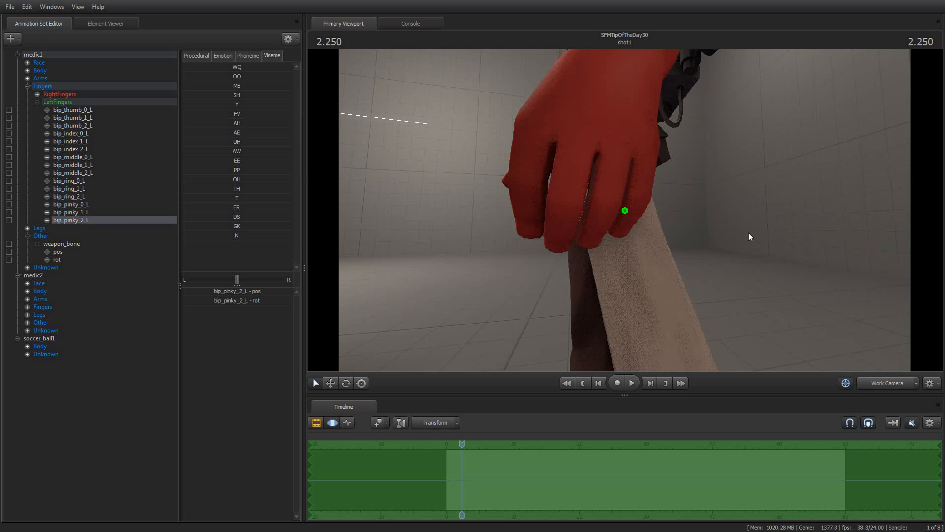
pyautogui.moveTo(729, 273)
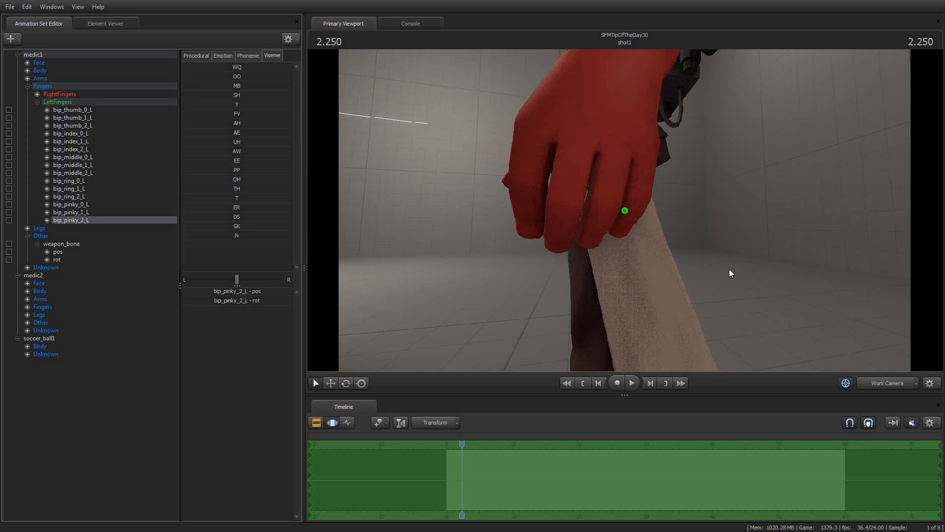
pyautogui.moveTo(655, 332)
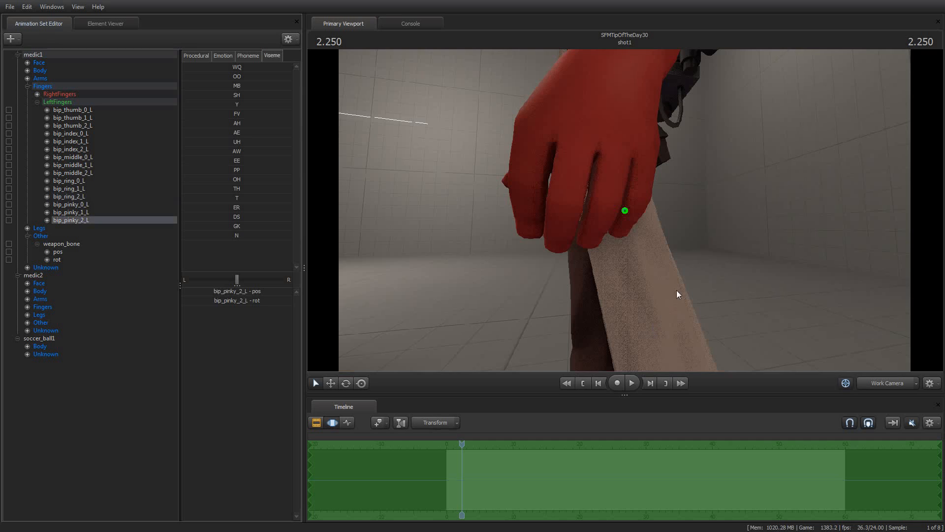
pyautogui.moveTo(702, 251)
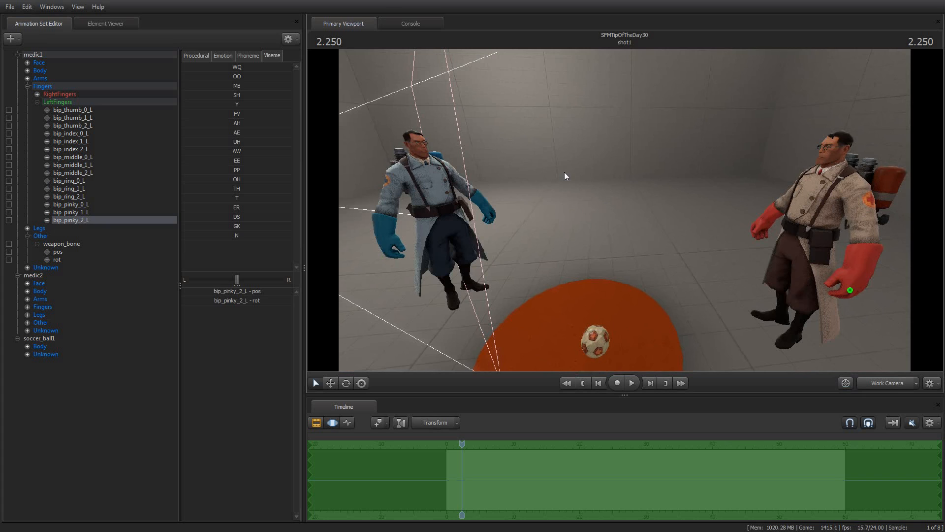
pyautogui.moveTo(633, 158)
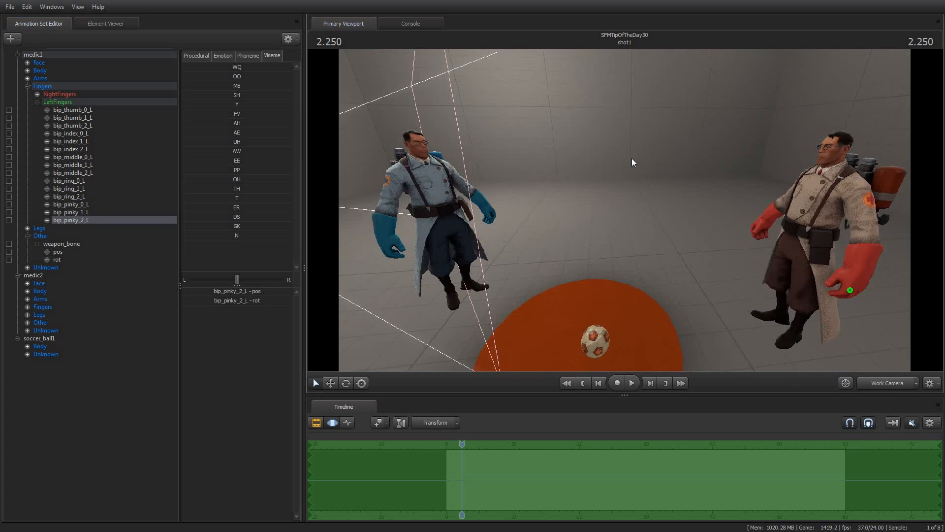
pyautogui.moveTo(630, 154)
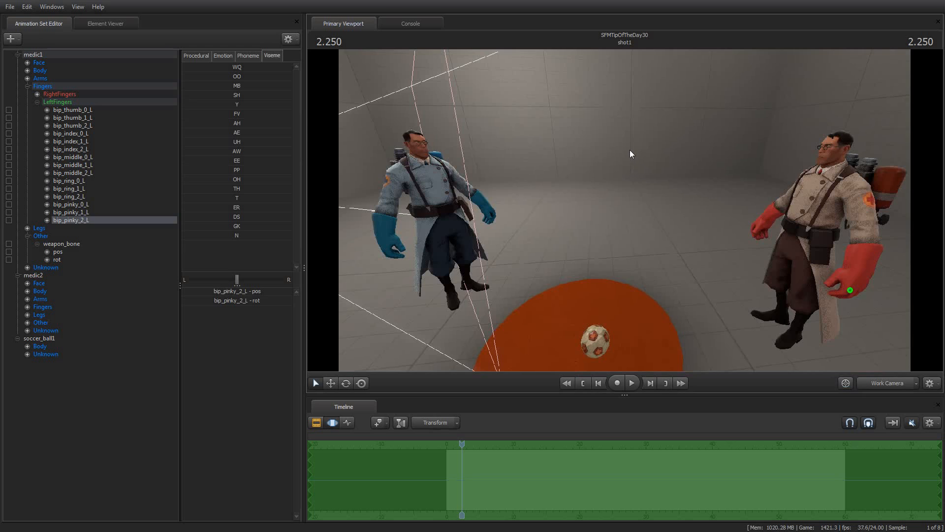